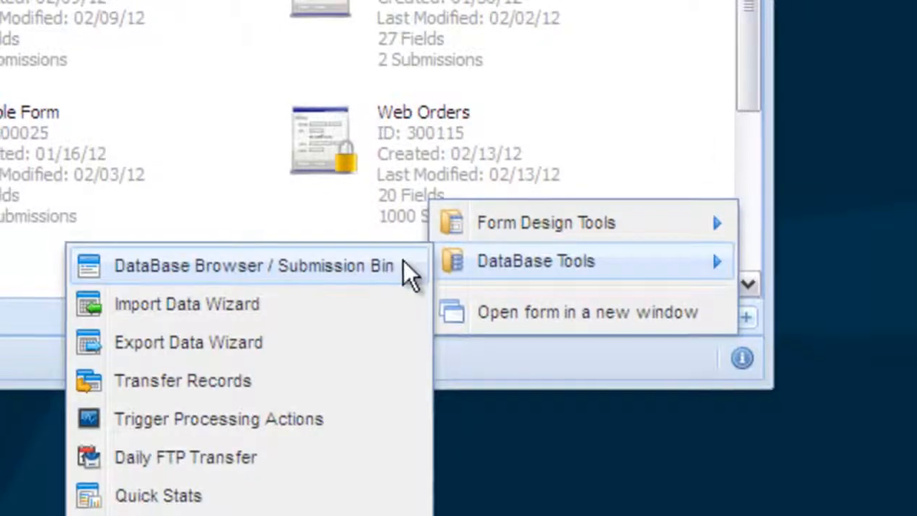
Step: Open the DataBase Browser for the Web Orders form in the Sample Project folder
{"action": "left_click", "coordinate": [252, 265]}
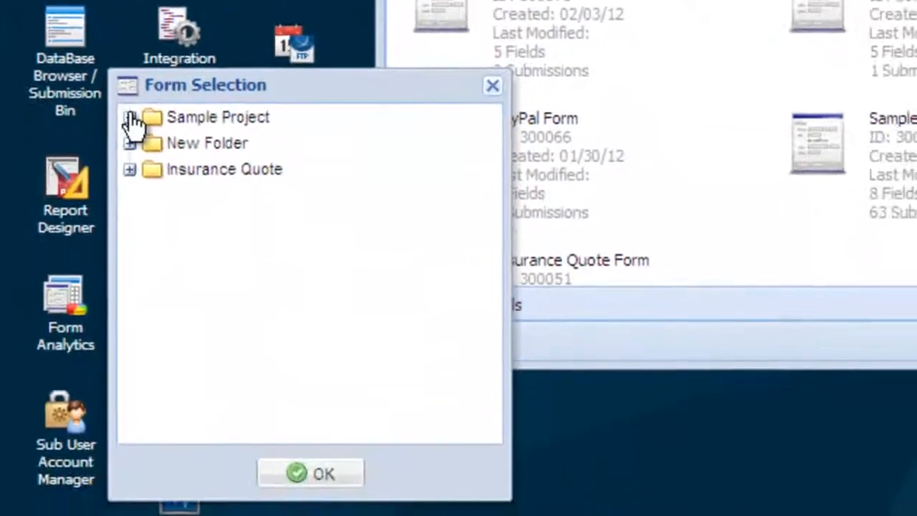
{"action": "left_click", "coordinate": [129, 118]}
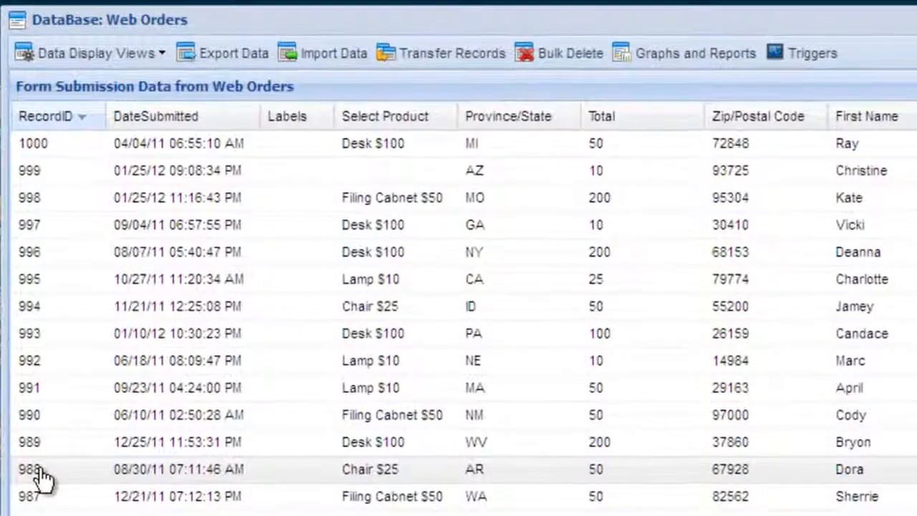
{"action": "mouse_move", "coordinate": [558, 129]}
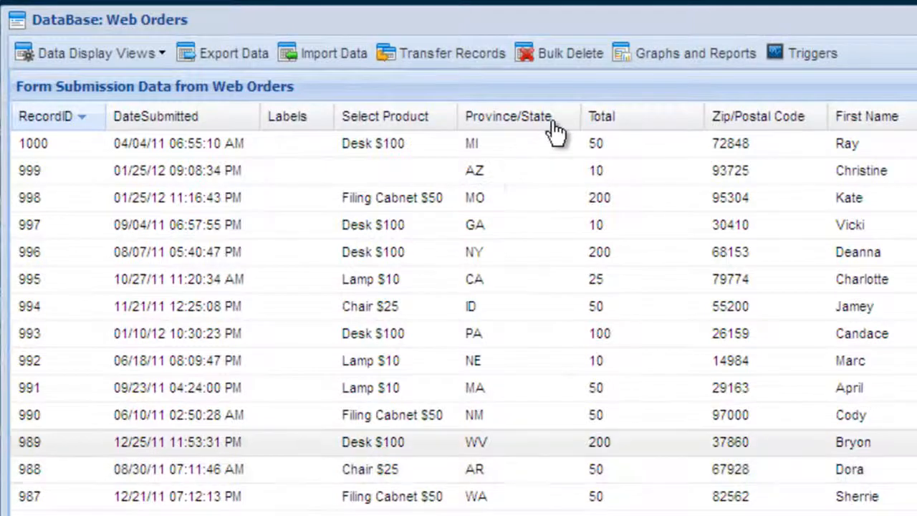
Step: Sort by Province/State, filter First Name 'ray' and DateSubmitted after Jan 2011, leaving three records
{"action": "left_click", "coordinate": [509, 116]}
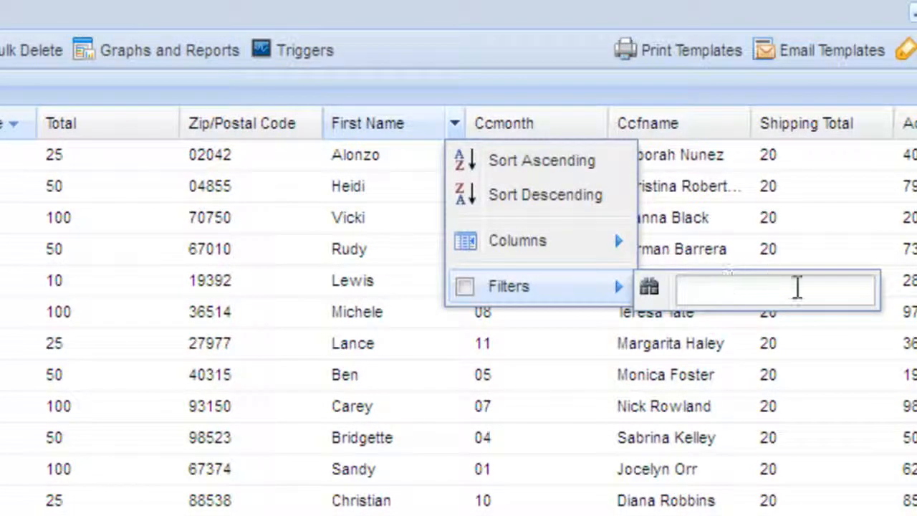
{"action": "type", "text": "ray"}
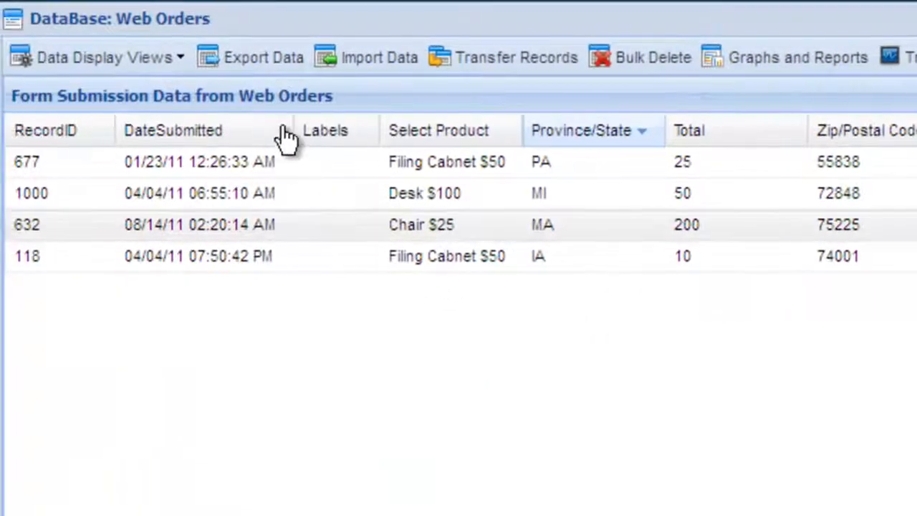
{"action": "left_click", "coordinate": [283, 129]}
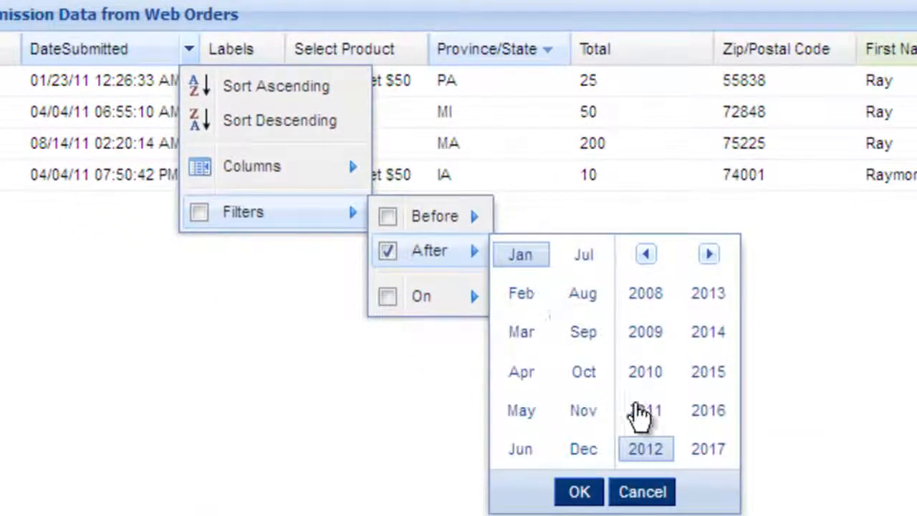
{"action": "left_click", "coordinate": [645, 410]}
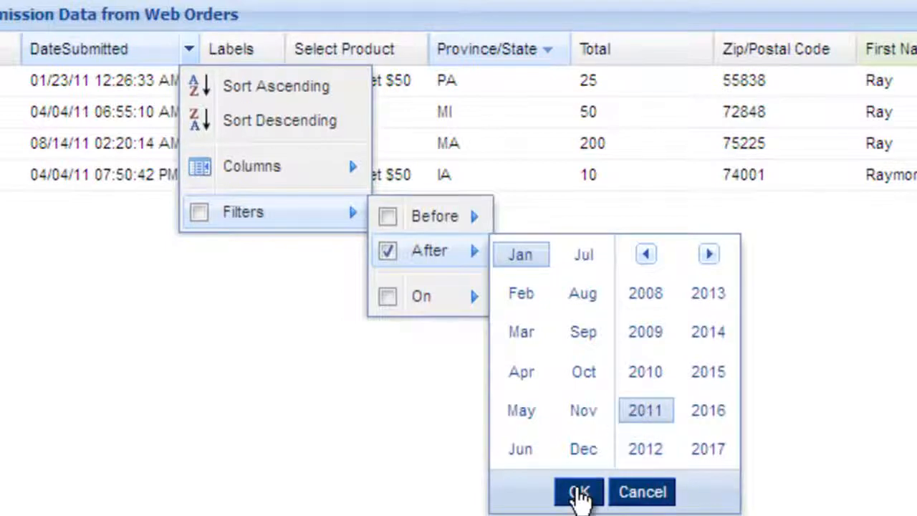
{"action": "left_click", "coordinate": [579, 491]}
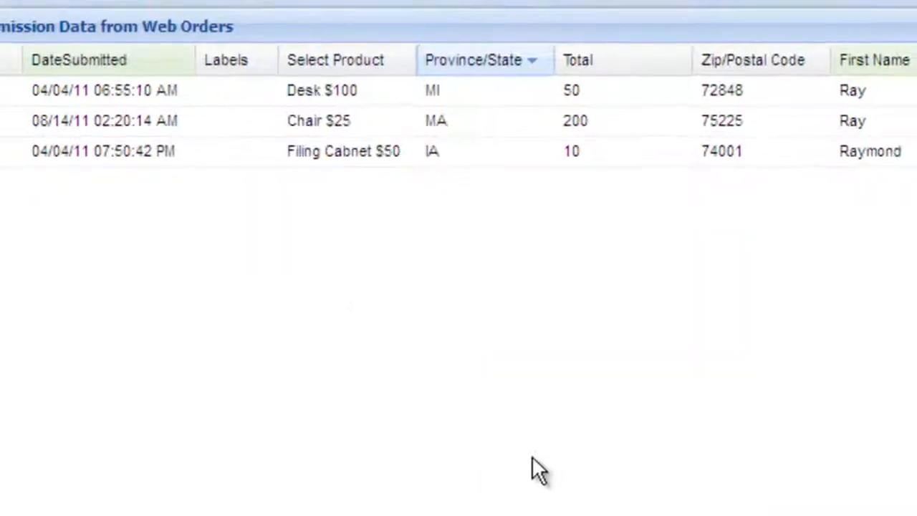
{"action": "scroll", "scroll_direction": "up", "scroll_amount": 3}
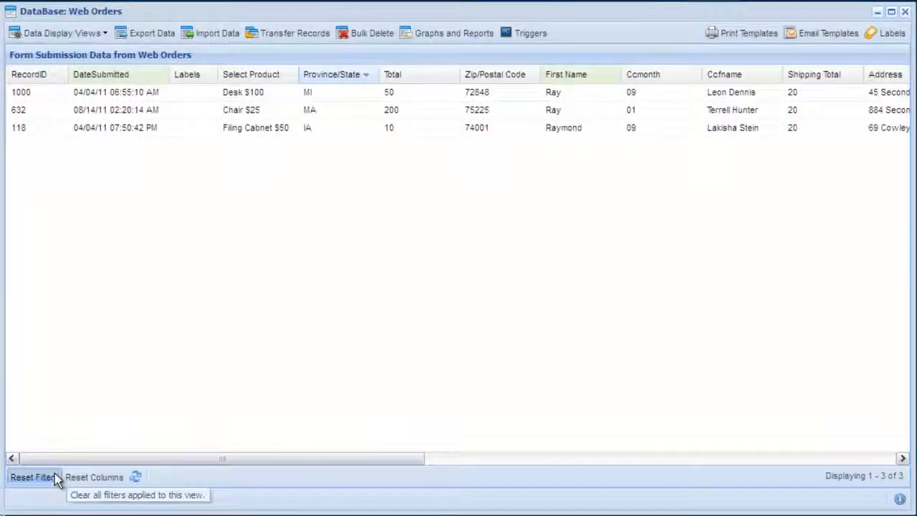
Step: Reset the filters, move Zip/Postal Code before Total, and hide the Ccfname and Shipping Total columns
{"action": "left_click", "coordinate": [31, 476]}
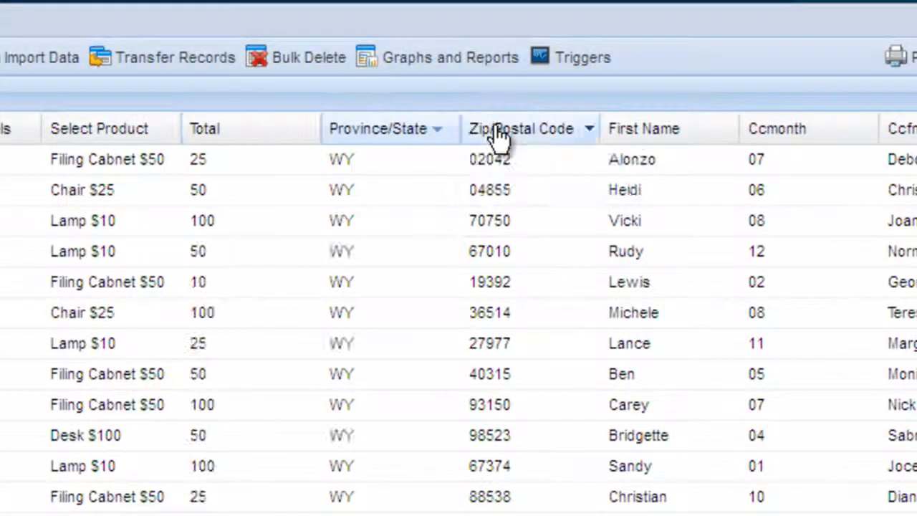
{"action": "left_click_drag", "start_coordinate": [521, 129], "coordinate": [241, 129]}
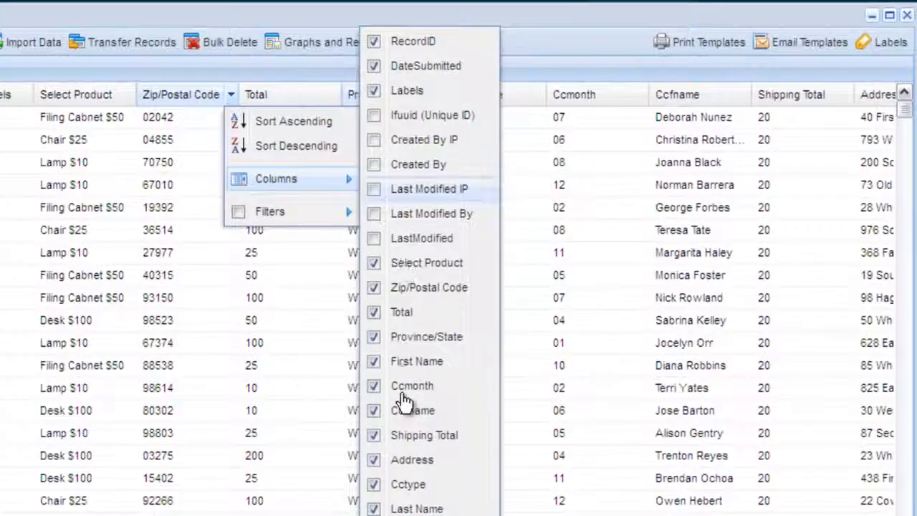
{"action": "left_click", "coordinate": [373, 410]}
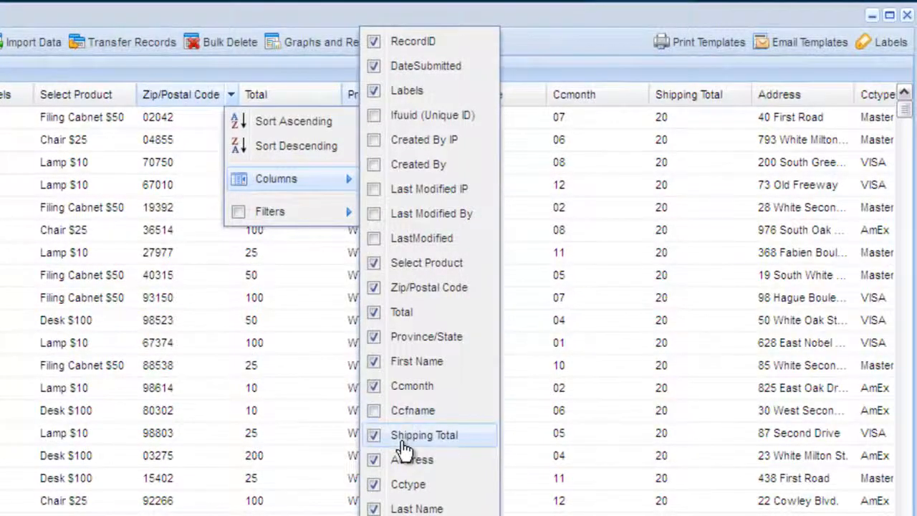
{"action": "left_click", "coordinate": [372, 436]}
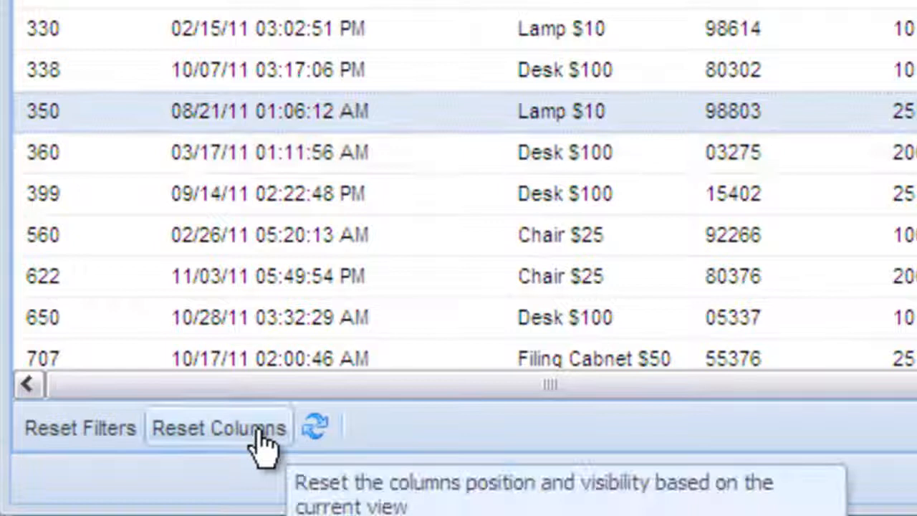
Step: Reset the columns to default and send the Order Tracking Information email for order 330
{"action": "left_click", "coordinate": [218, 427]}
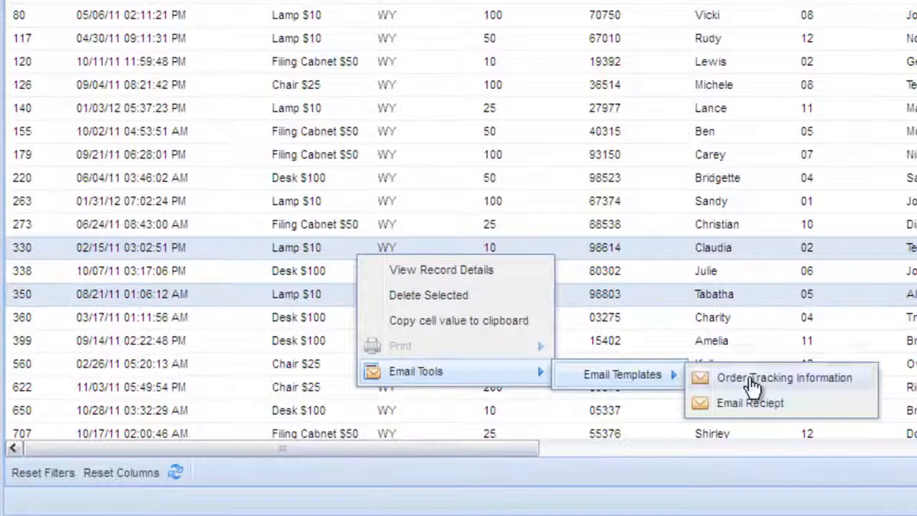
{"action": "left_click", "coordinate": [785, 379]}
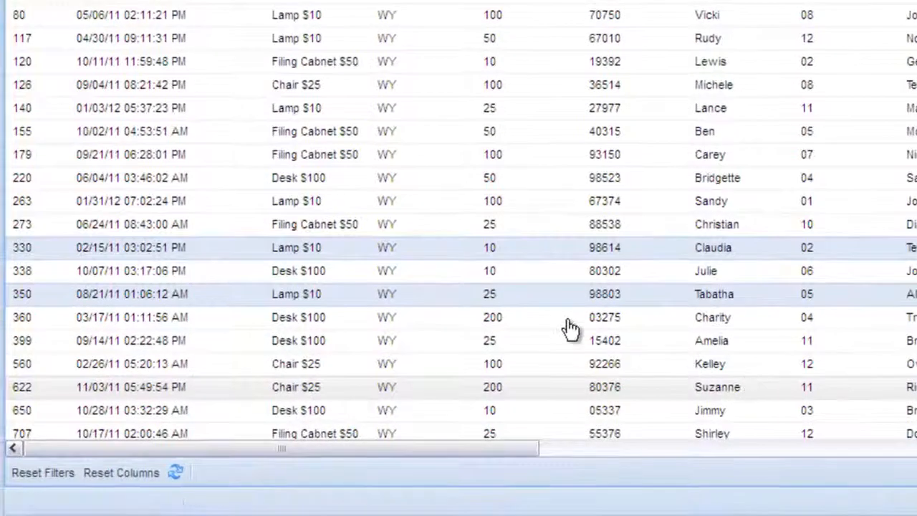
Step: Start printing the Order Fulfilment slip for order 263, then cancel the print dialog
{"action": "right_click", "coordinate": [566, 327]}
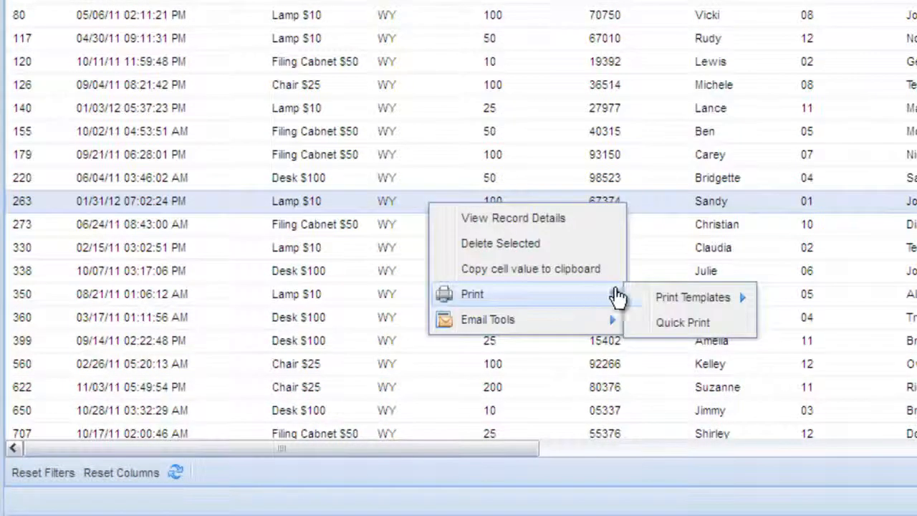
{"action": "mouse_move", "coordinate": [693, 297]}
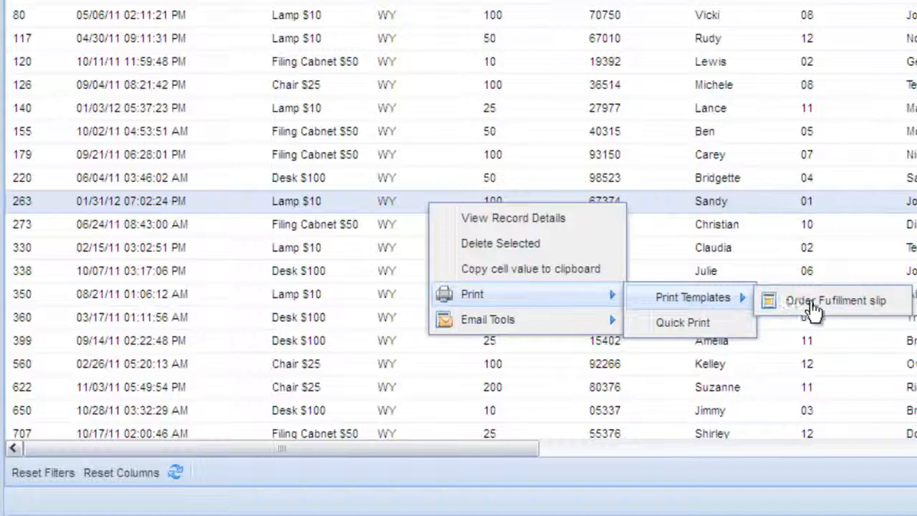
{"action": "left_click", "coordinate": [836, 301]}
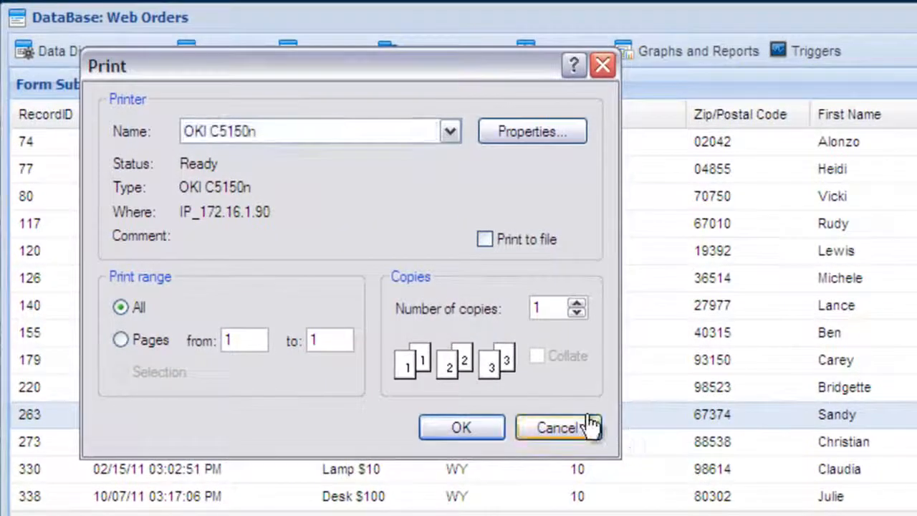
{"action": "left_click", "coordinate": [557, 427]}
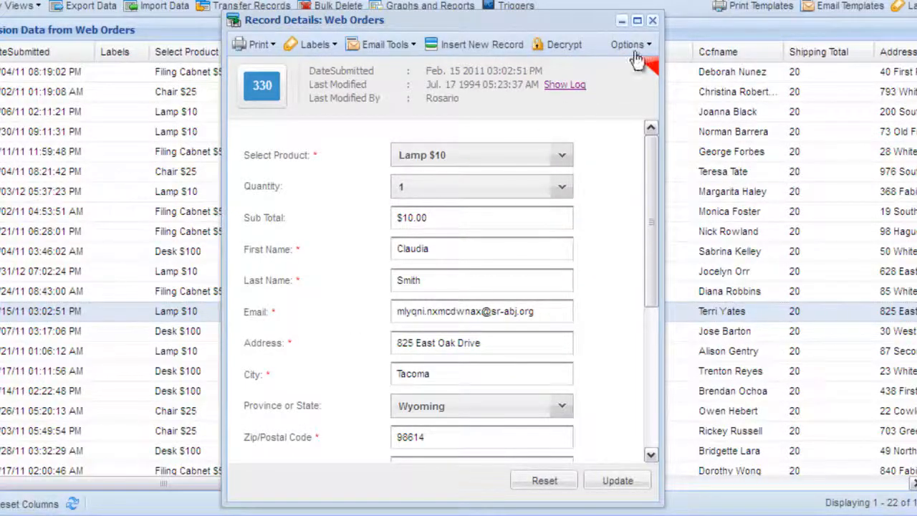
Step: Close order 330's details and switch views through New Orders, Shipped Orders, then State Group View
{"action": "left_click", "coordinate": [652, 20]}
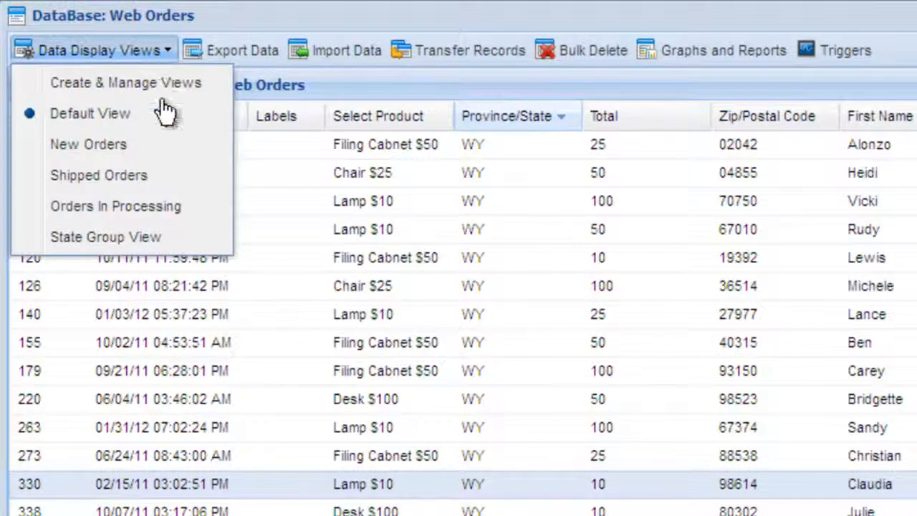
{"action": "left_click", "coordinate": [88, 143]}
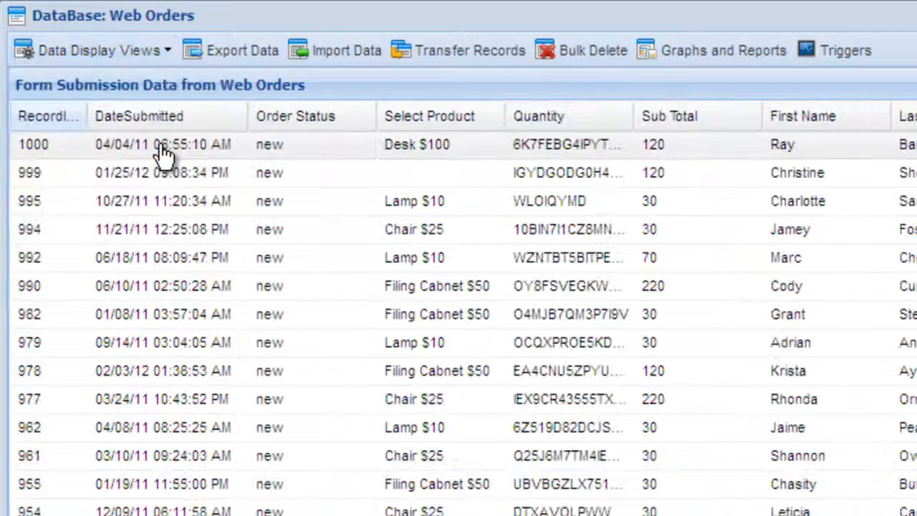
{"action": "left_click", "coordinate": [93, 50]}
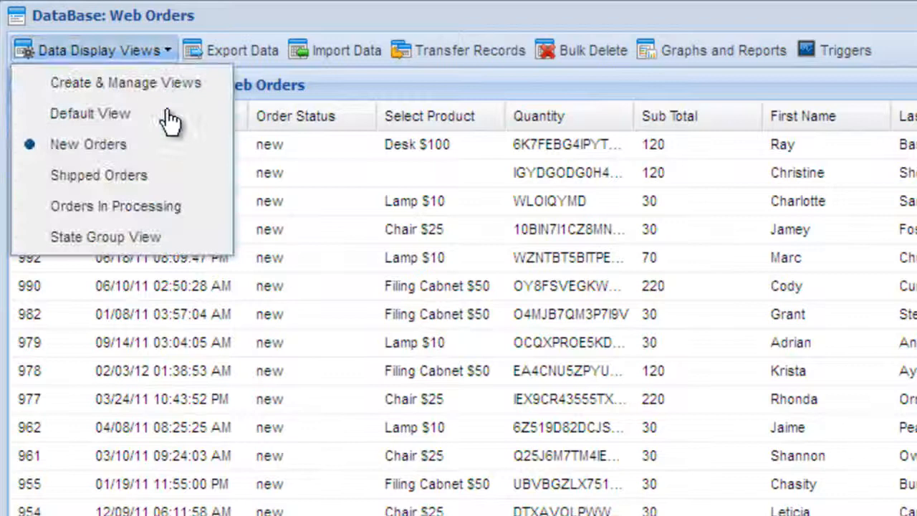
{"action": "left_click", "coordinate": [99, 175]}
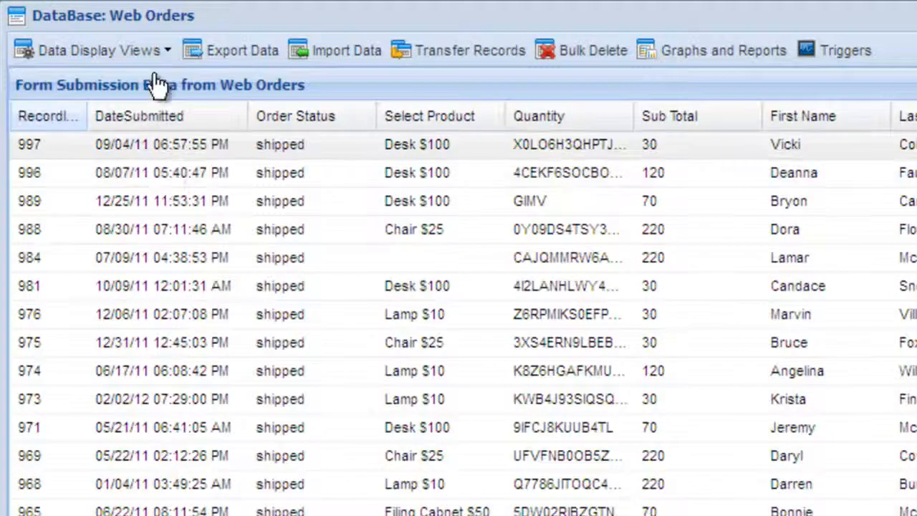
{"action": "left_click", "coordinate": [97, 50]}
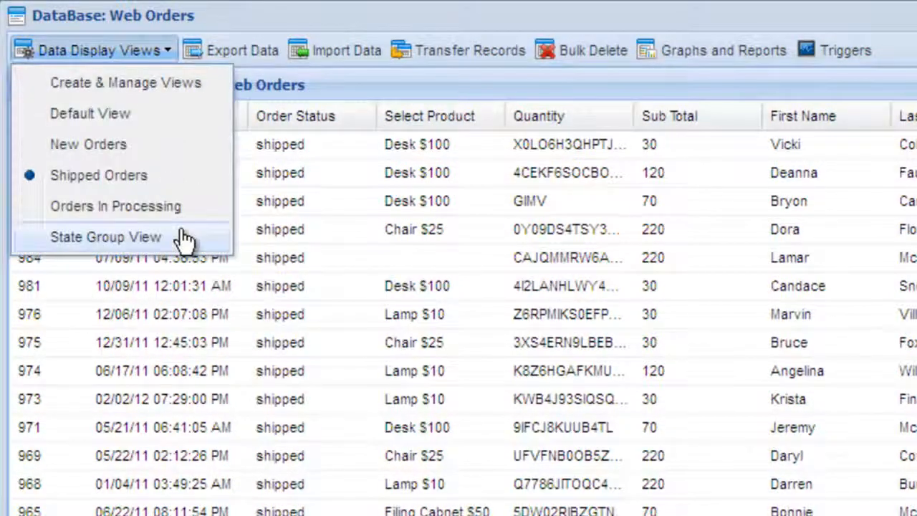
{"action": "left_click", "coordinate": [106, 237]}
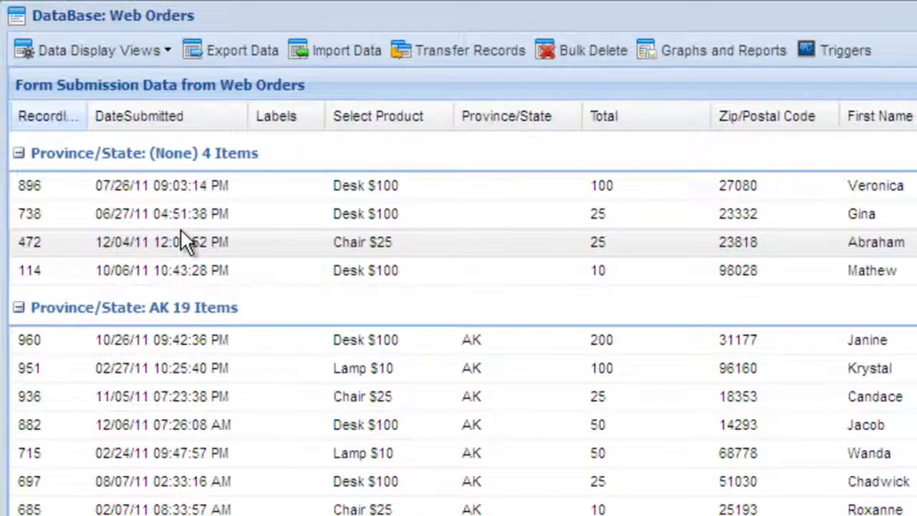